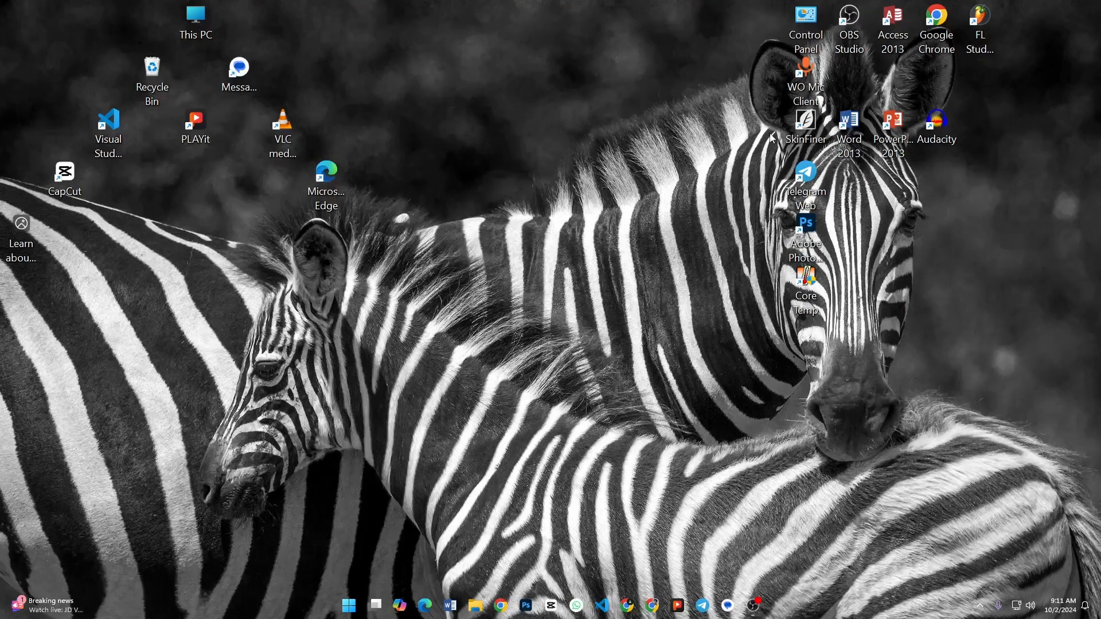
mouse_move(772, 133)
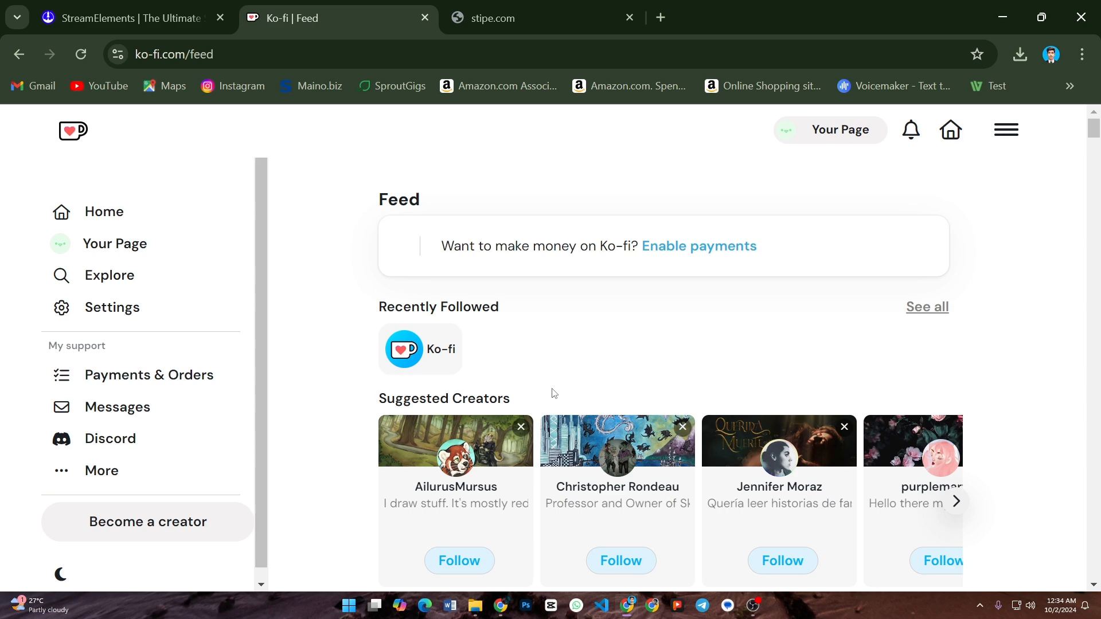
Step: Navigate to the Payment section of the Ko-fi account settings
left_click(112, 307)
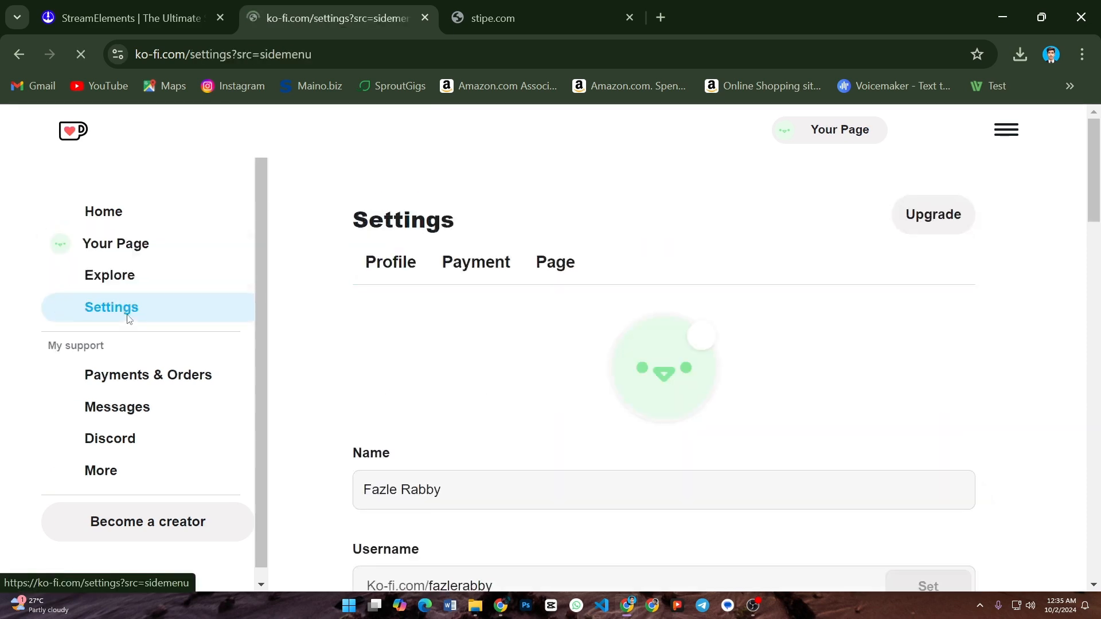
left_click(475, 263)
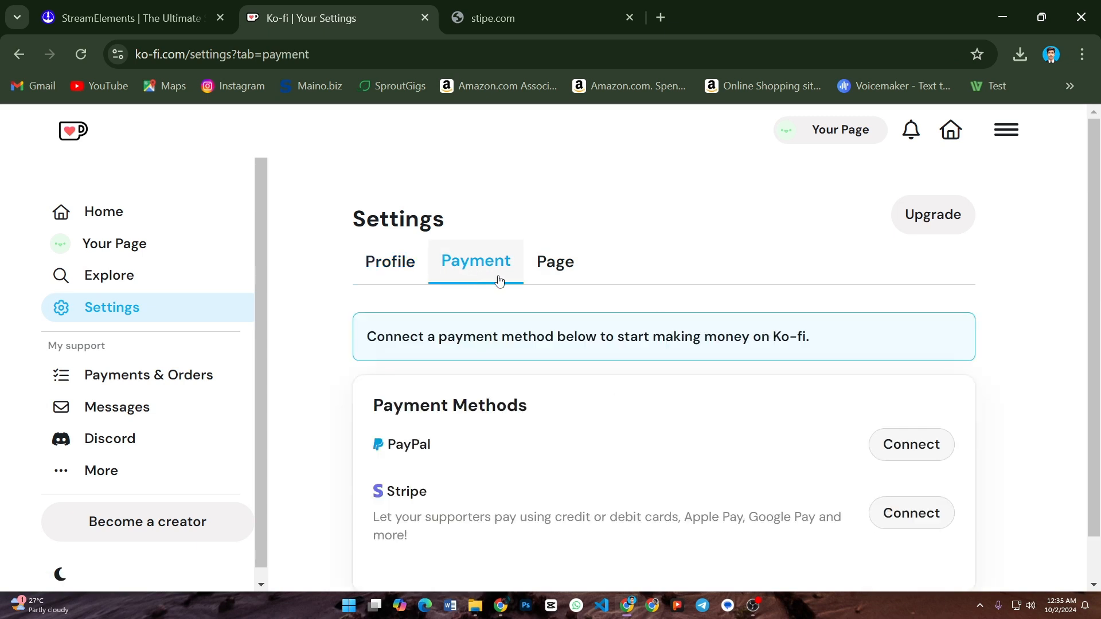
scroll("down", 3)
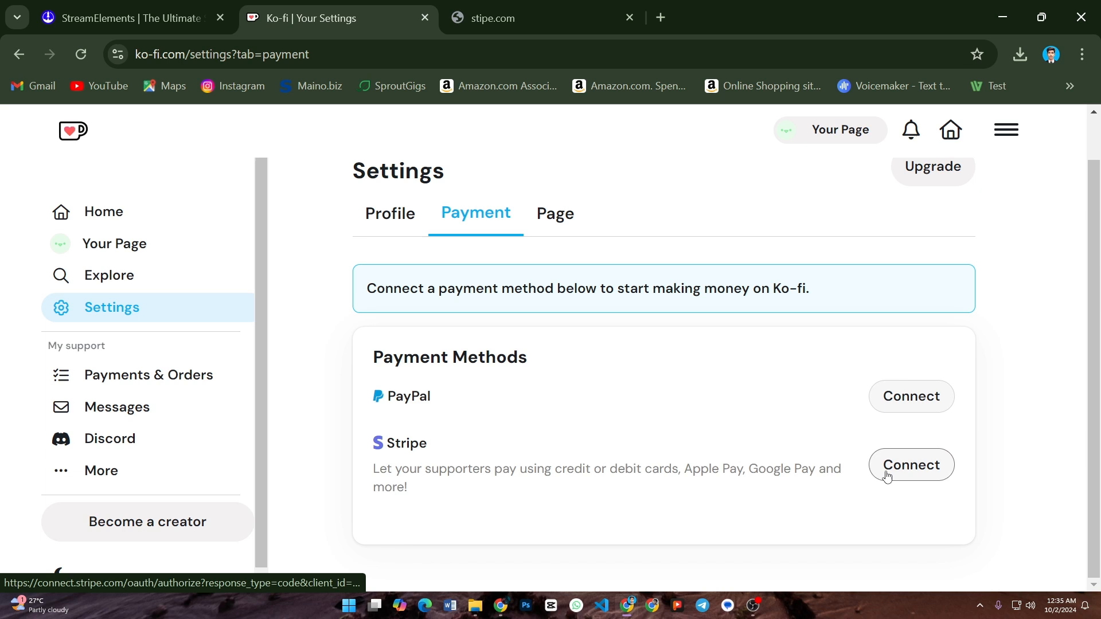
Step: Start the Stripe connect flow and choose the listed Stripe account to link
left_click(911, 464)
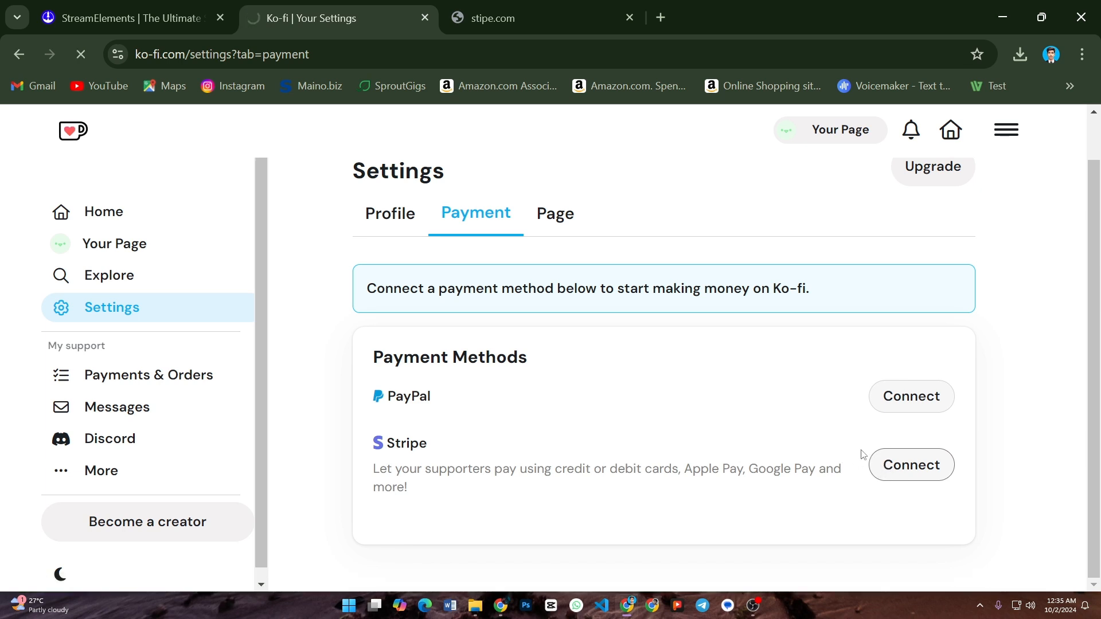
left_click(909, 465)
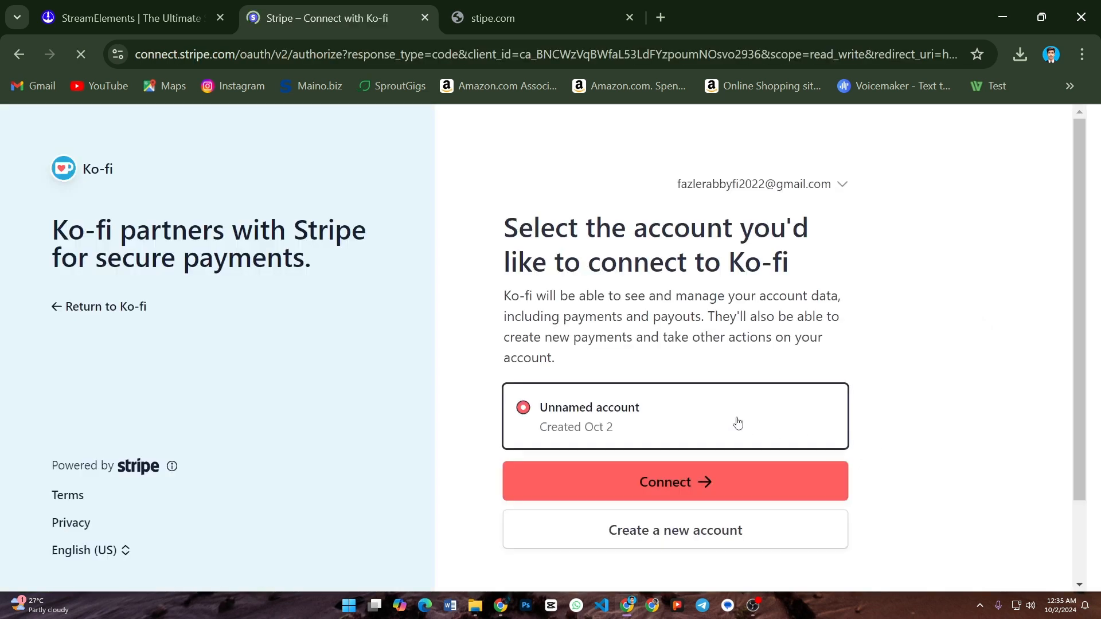
scroll("down", 3)
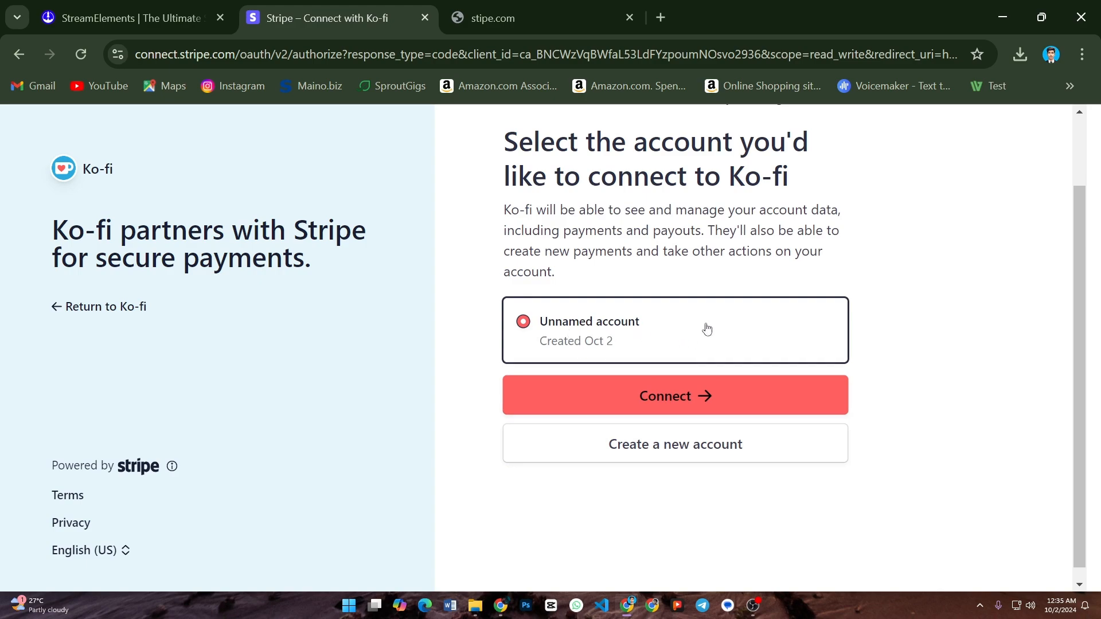